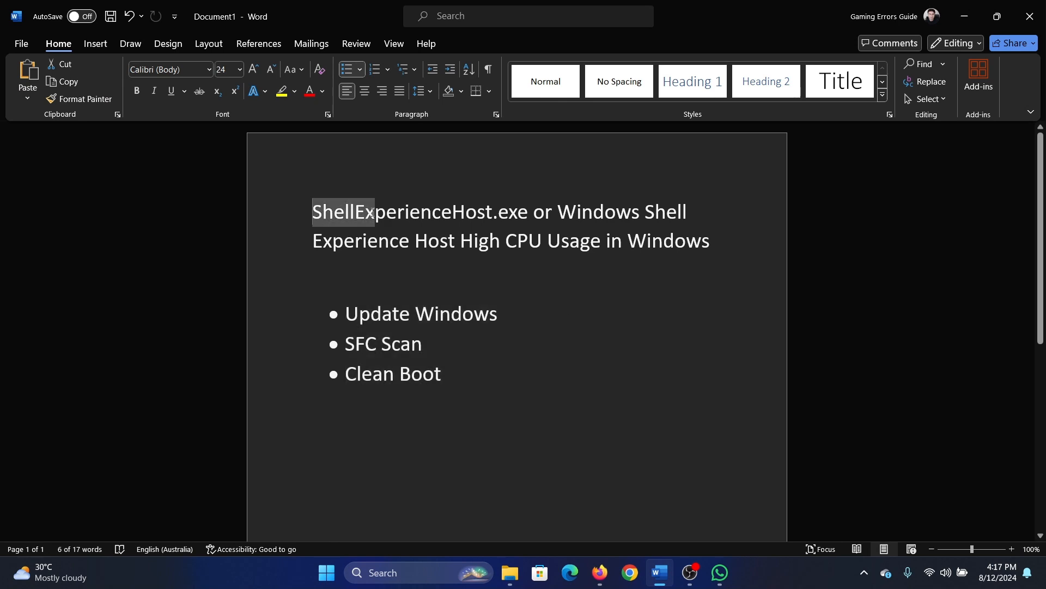
# Deselect the title to review the three-fix outline, then bring up Windows Settings Home.
pyautogui.click(638, 240)
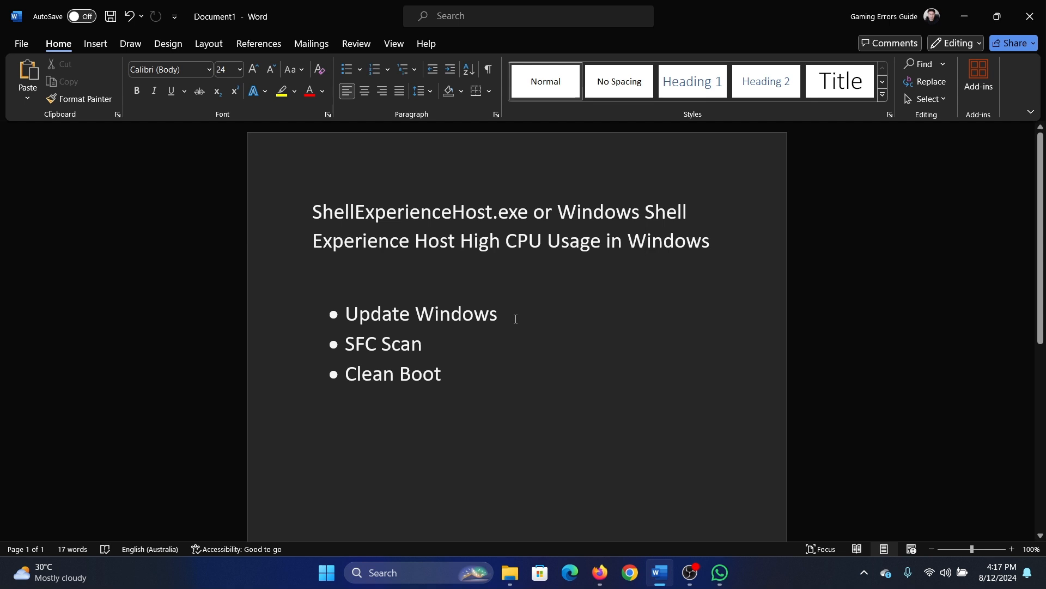
pyautogui.click(646, 240)
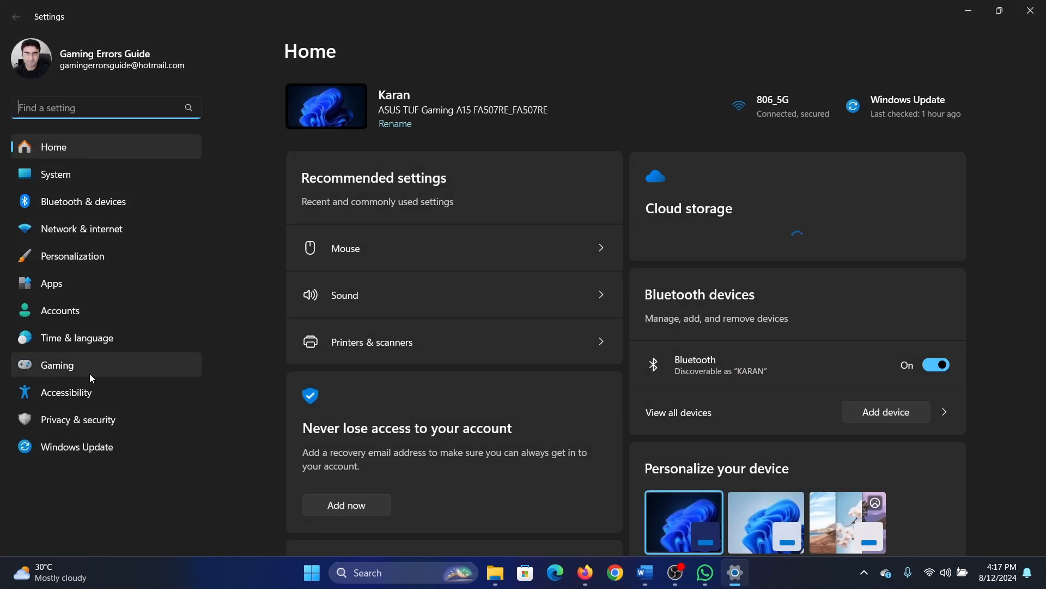
# Start a Windows Update check for updates, then close Settings back to the Word outline.
pyautogui.click(77, 446)
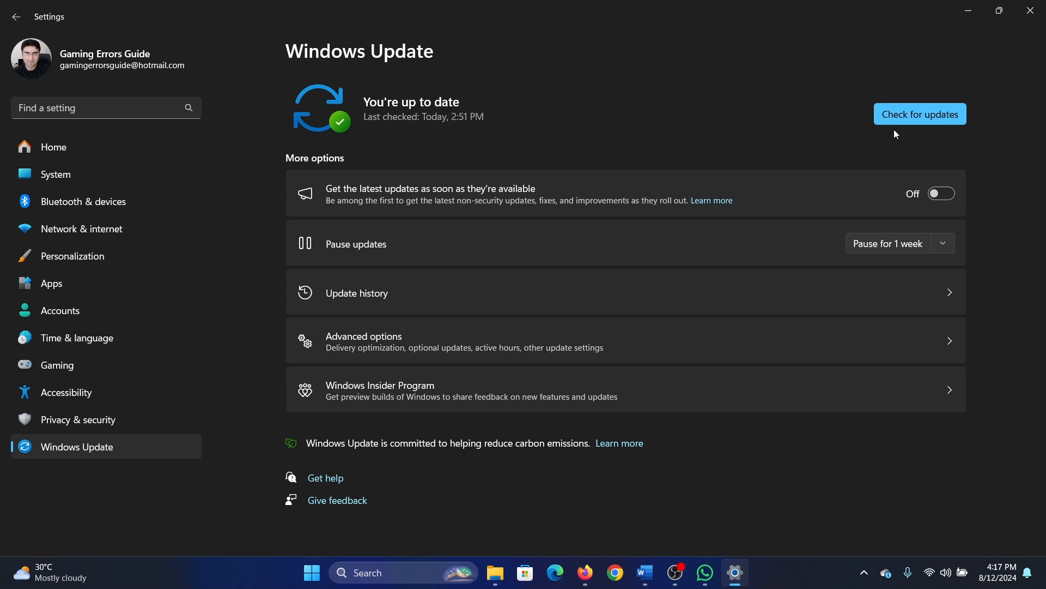
pyautogui.click(919, 113)
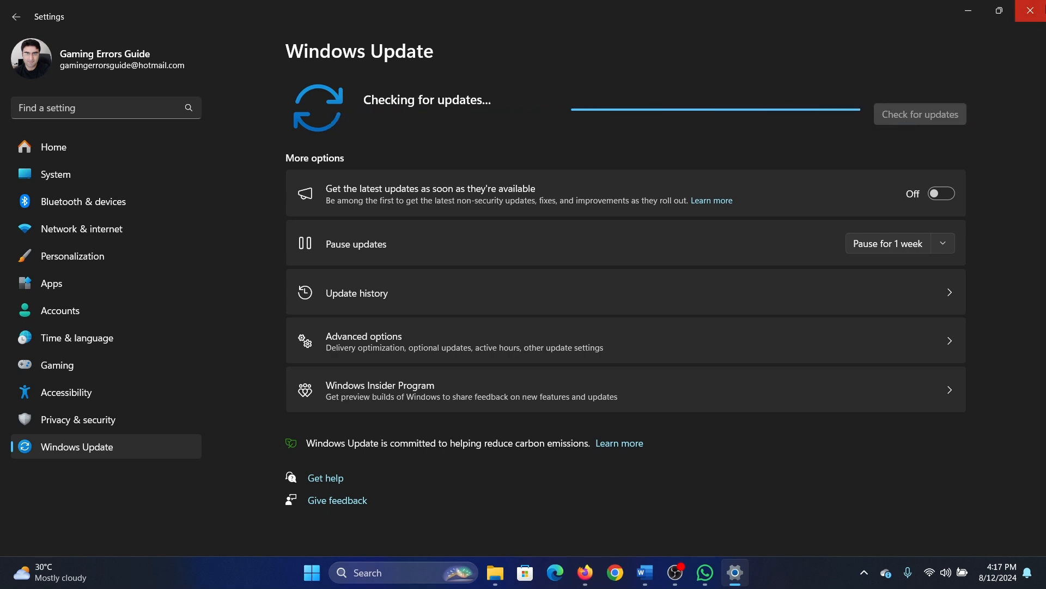
pyautogui.click(658, 572)
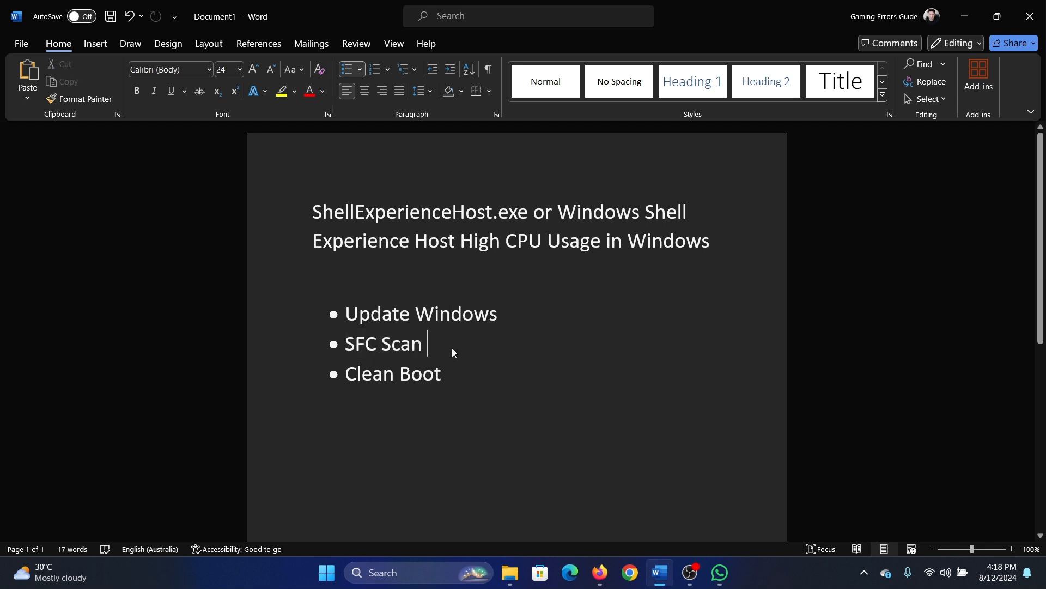
# Run sfc /scannow in an administrator Command Prompt until verification reaches 1%.
pyautogui.write('command Prompt')
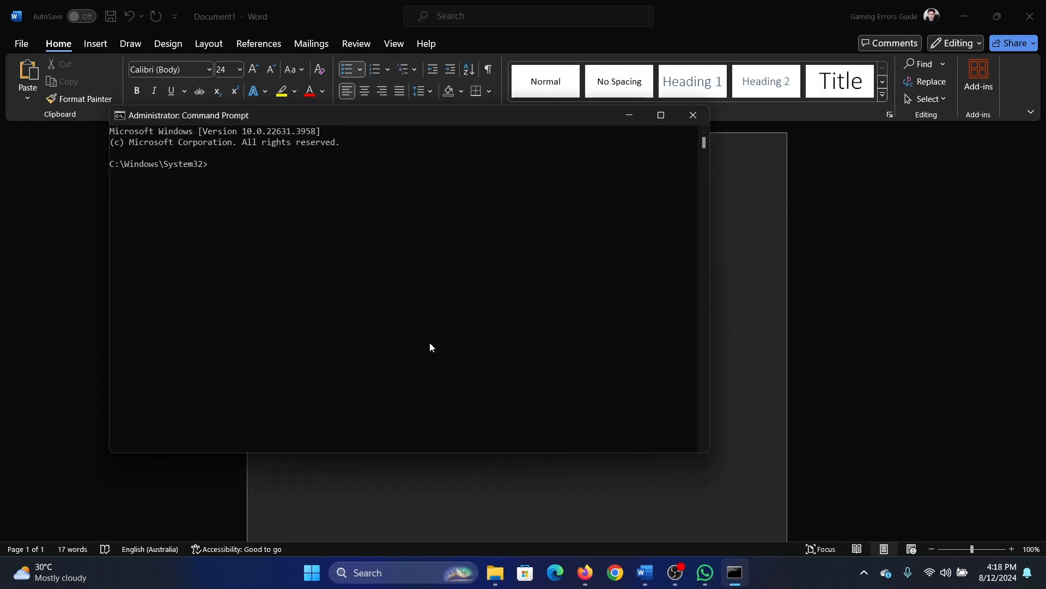
pyautogui.write('sfc /scannow')
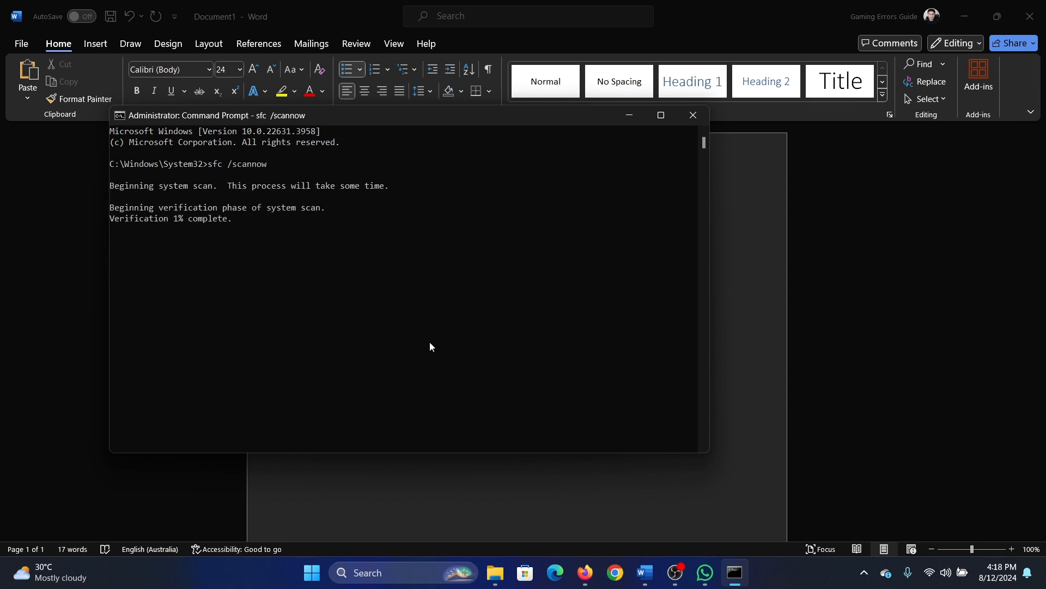
pyautogui.click(692, 115)
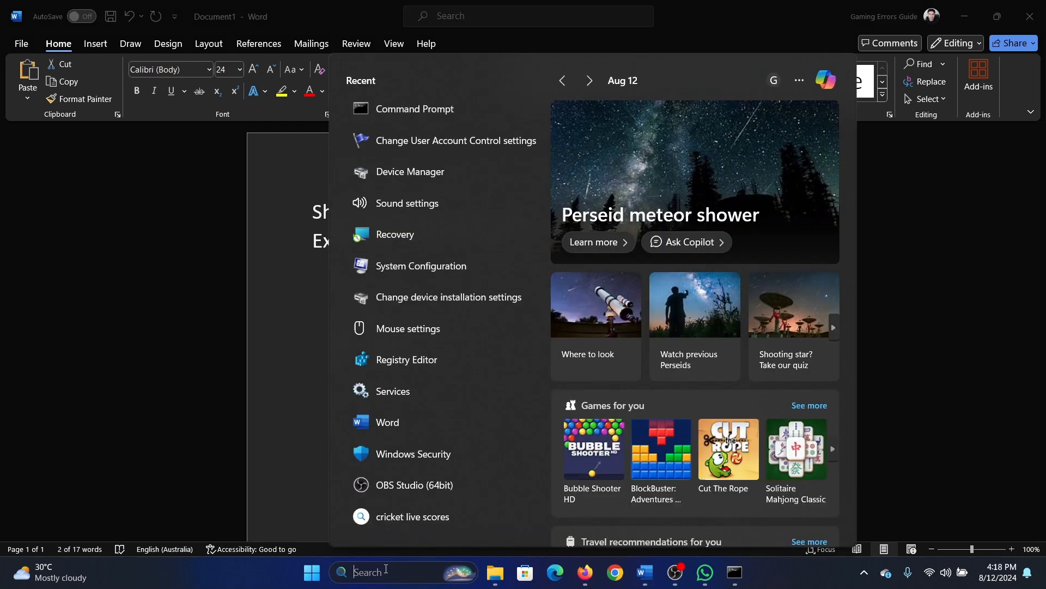
# In System Configuration Services, hide all Microsoft services, click OK, and exit without restart.
pyautogui.write('system Configuration')
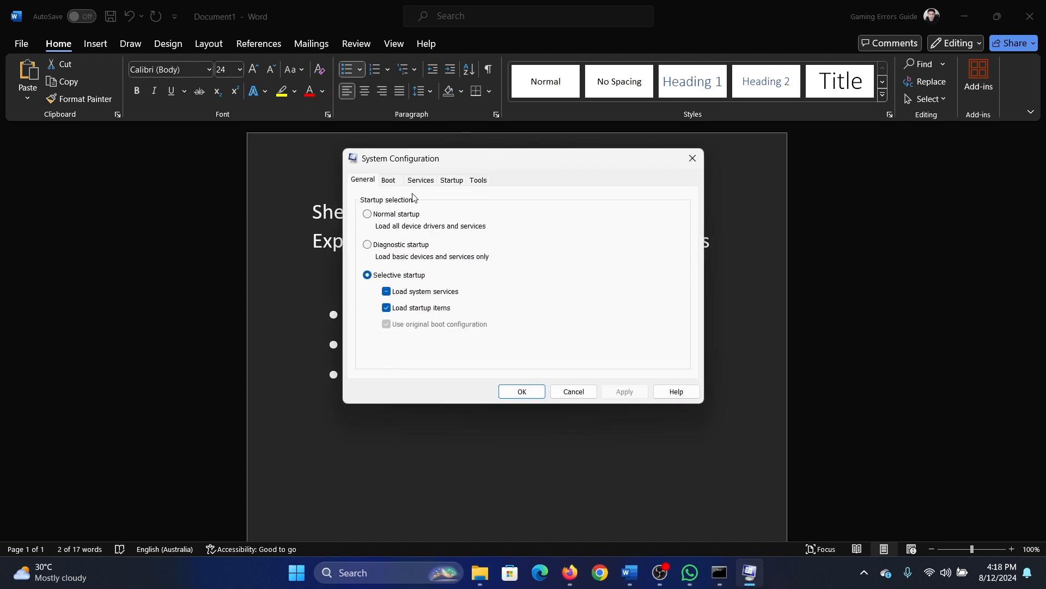
pyautogui.click(420, 181)
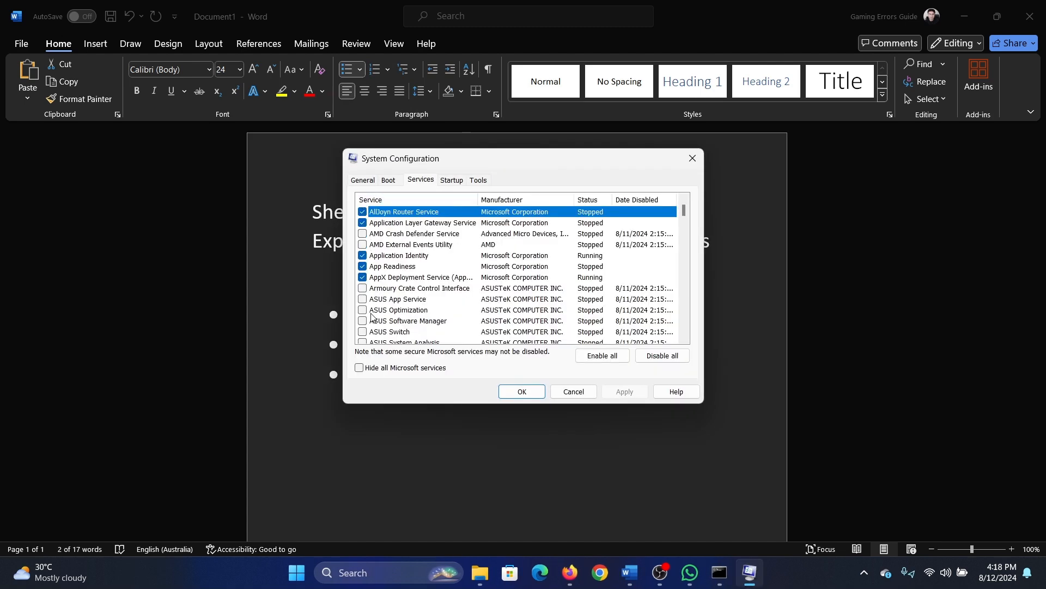
pyautogui.click(358, 368)
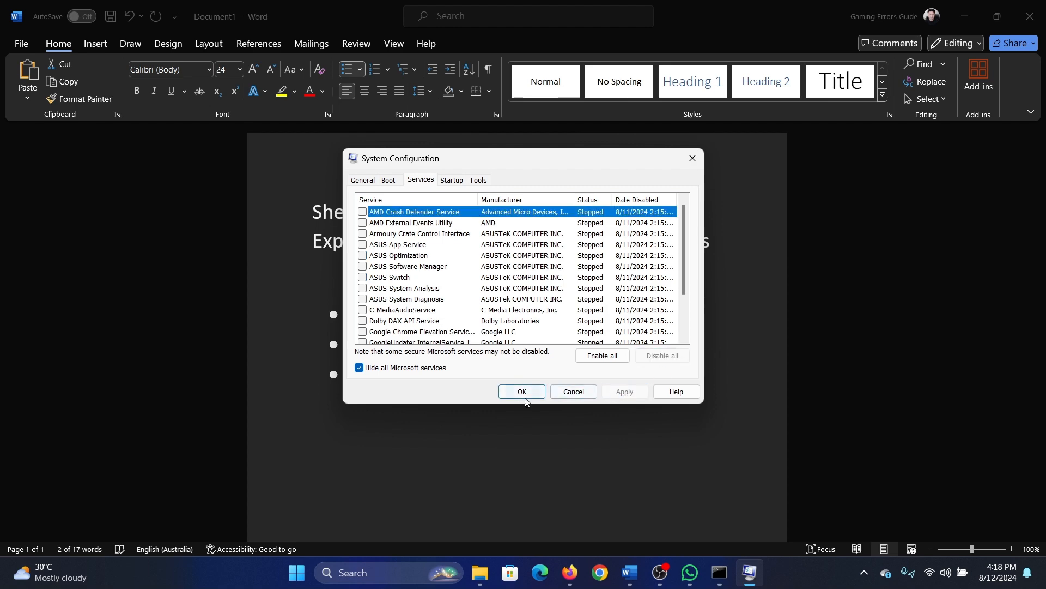
pyautogui.click(522, 391)
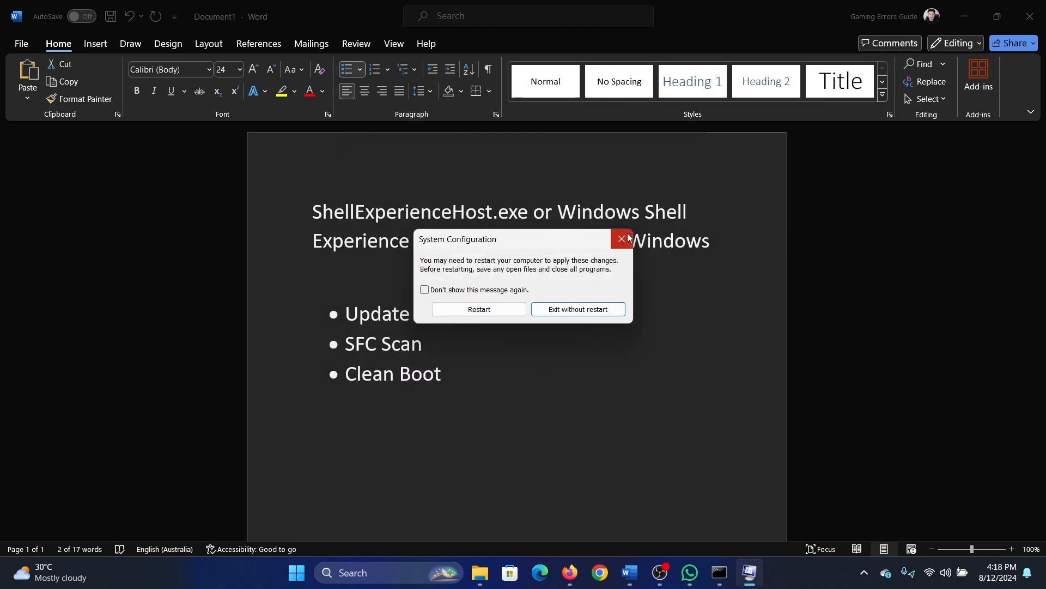
pyautogui.click(621, 240)
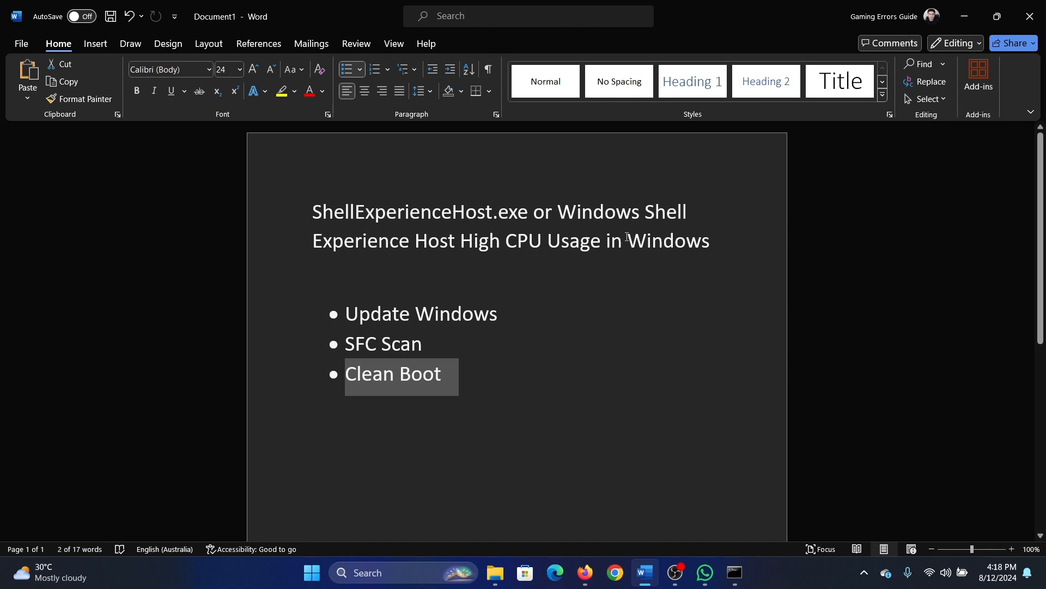